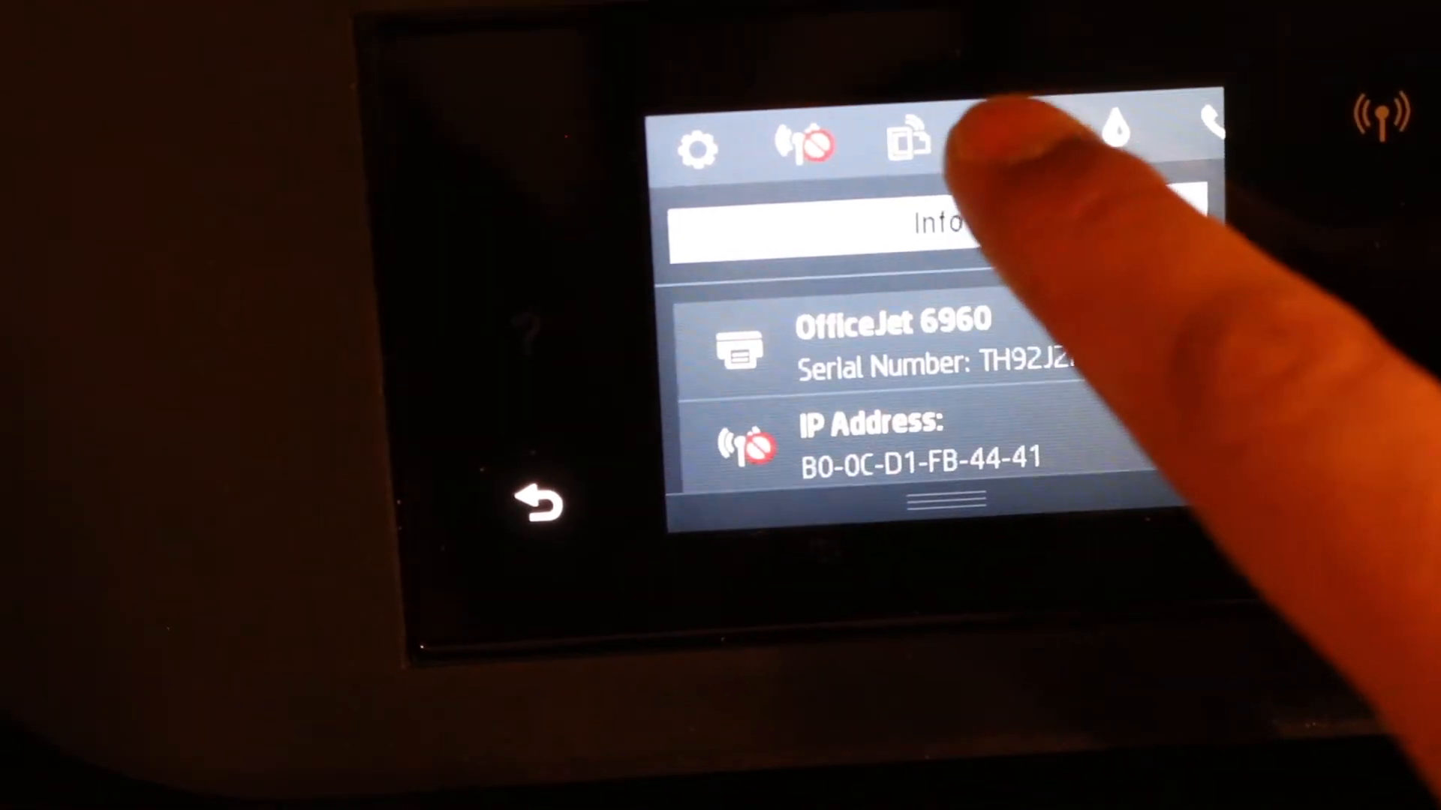
- Show the Wi-Fi Direct details: status on, network name, password and device count
{"action": "left_click", "coordinate": [908, 144]}
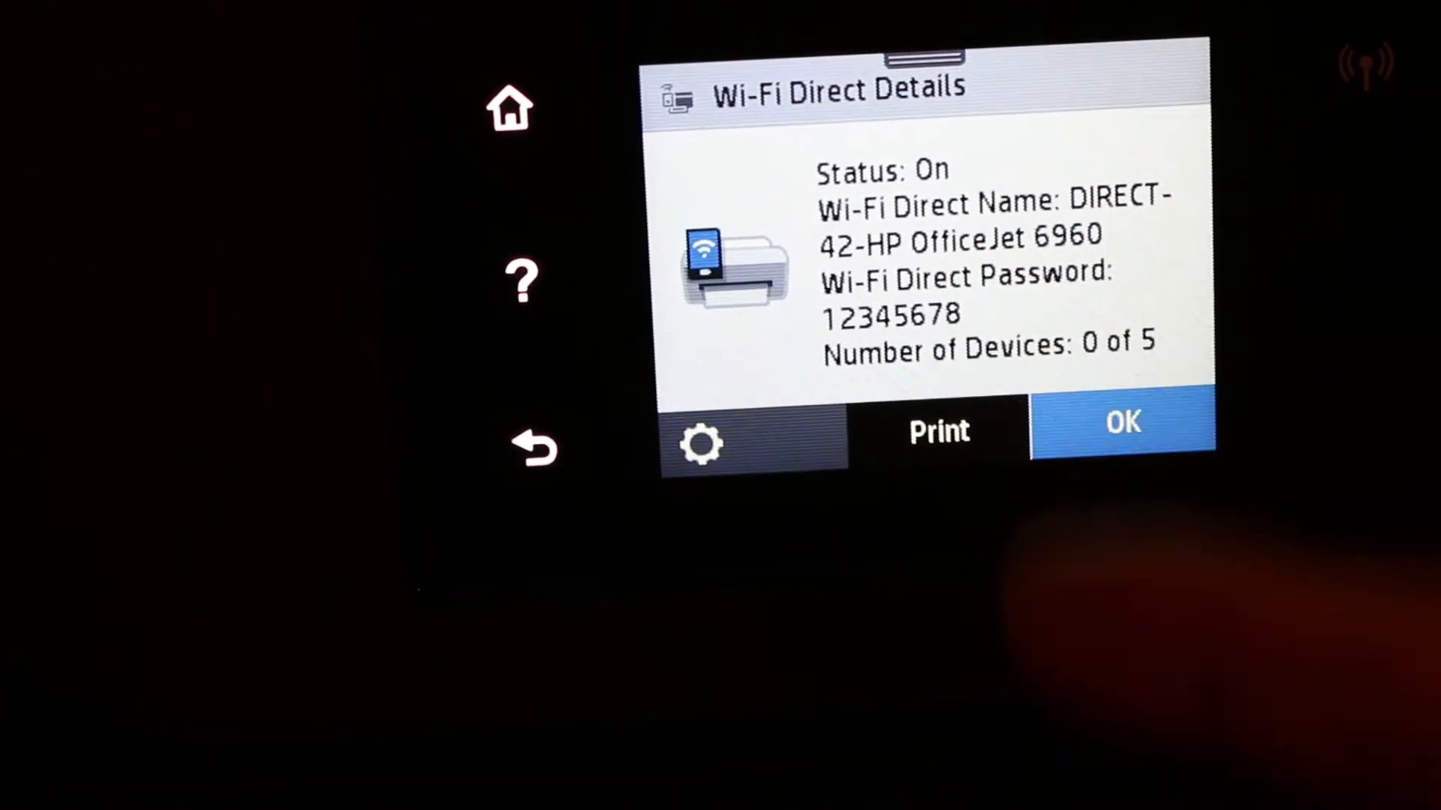
{"action": "left_click", "coordinate": [1121, 424]}
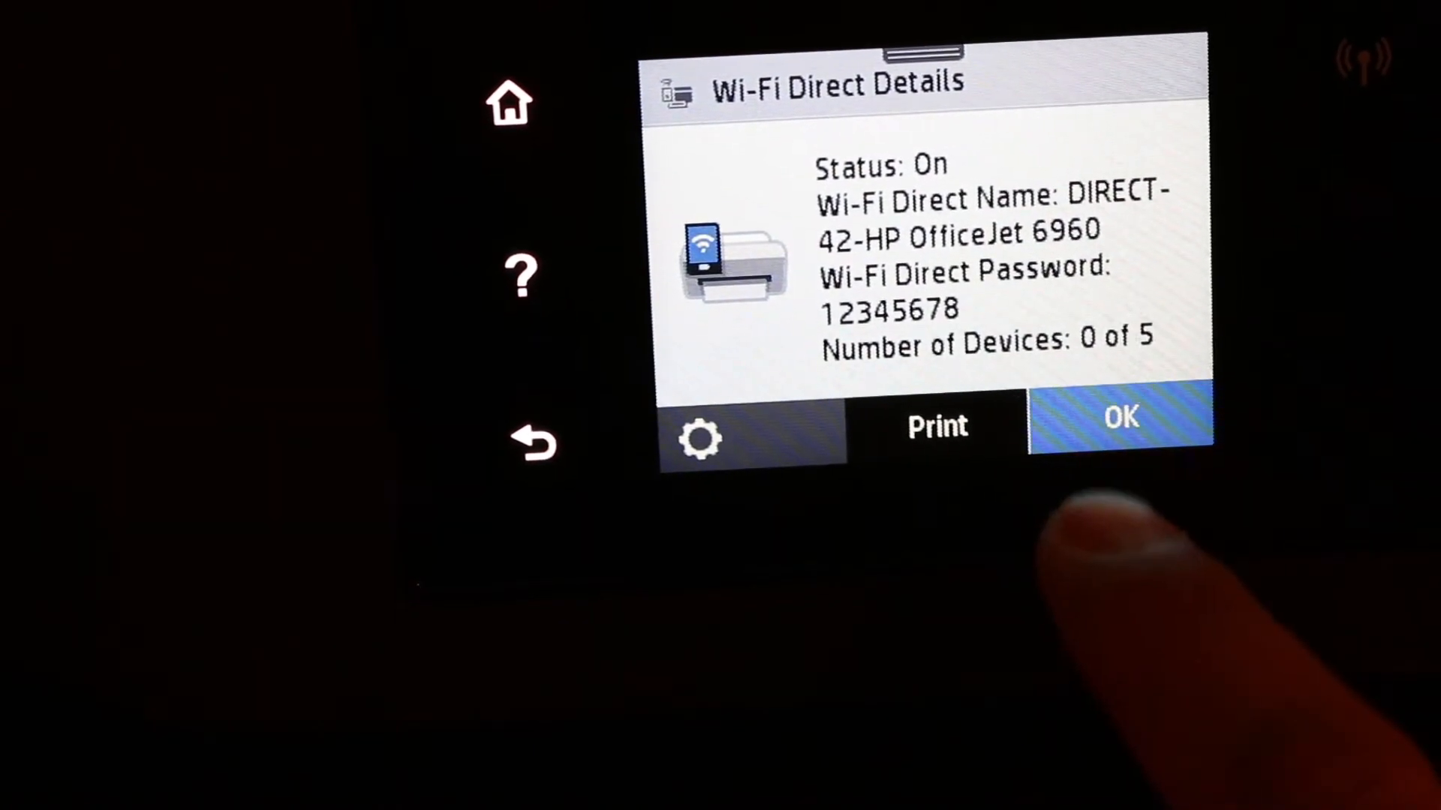
{"action": "left_click", "coordinate": [1120, 424]}
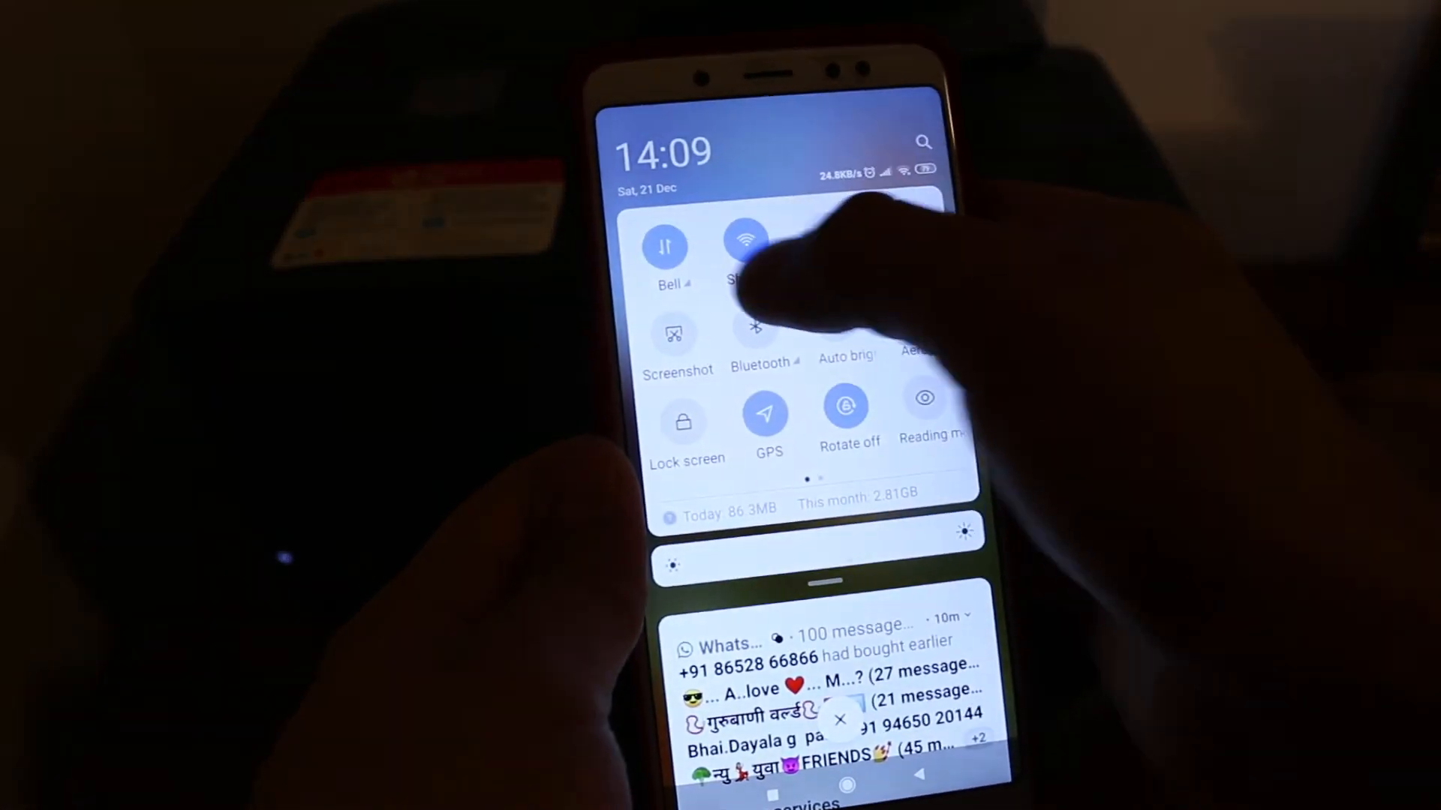
- Join the DIRECT-42-HP OfficeJet 6960 network from the phone's Wi-Fi list with its password
{"action": "left_click", "coordinate": [746, 244]}
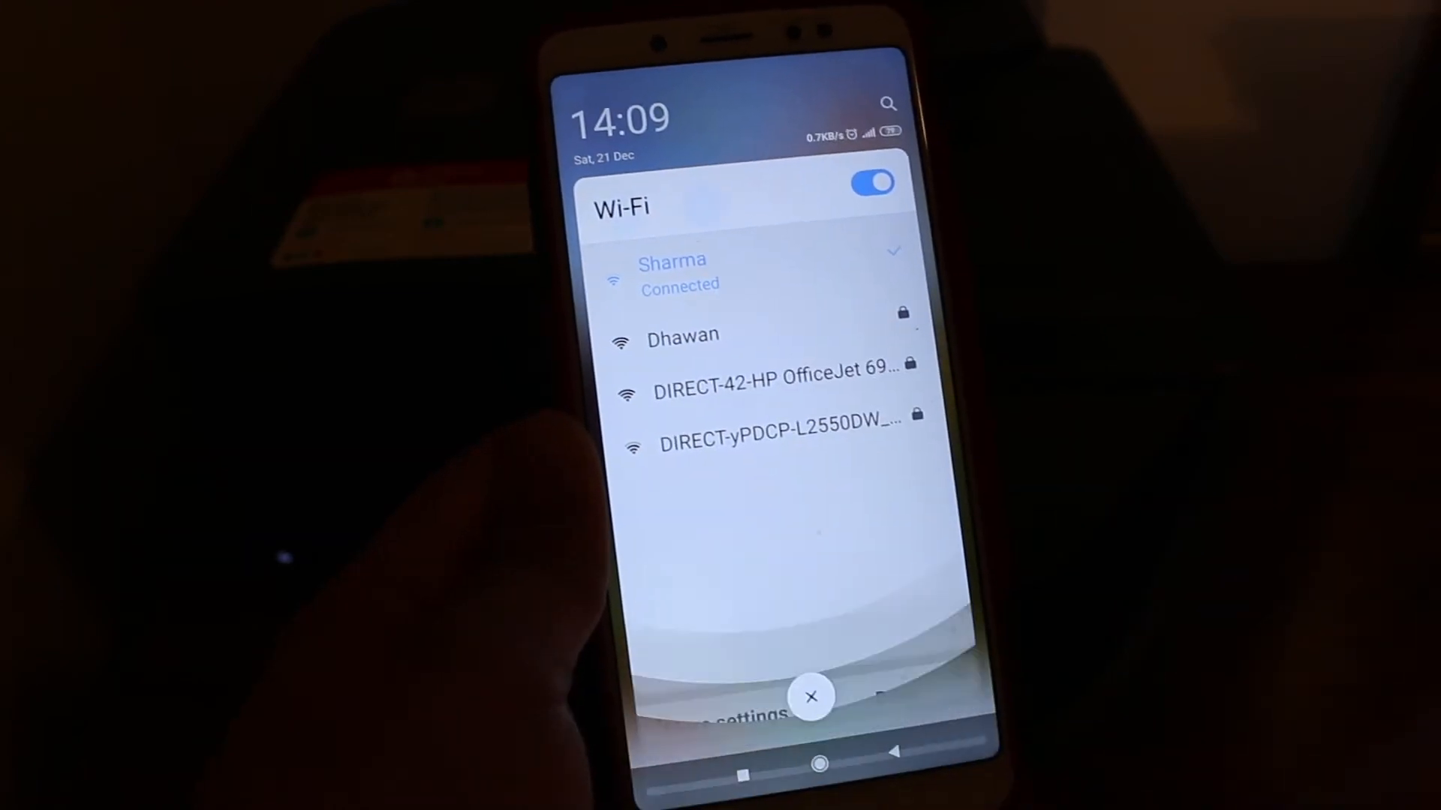
{"action": "left_click", "coordinate": [770, 366]}
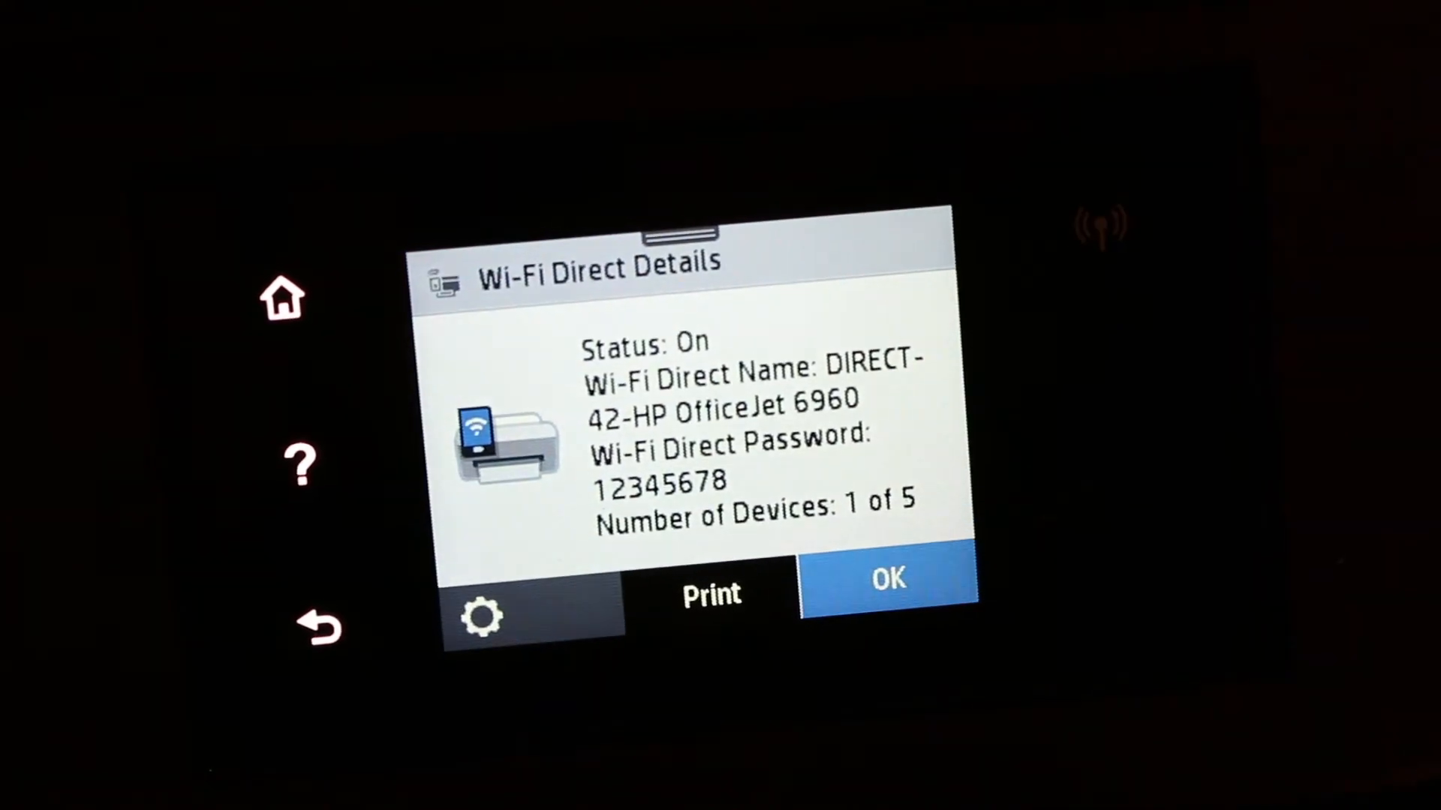
- With 1 of 5 devices connected, show the Wi-Fi Direct settings (on, automatic connection)
{"action": "left_click", "coordinate": [887, 579]}
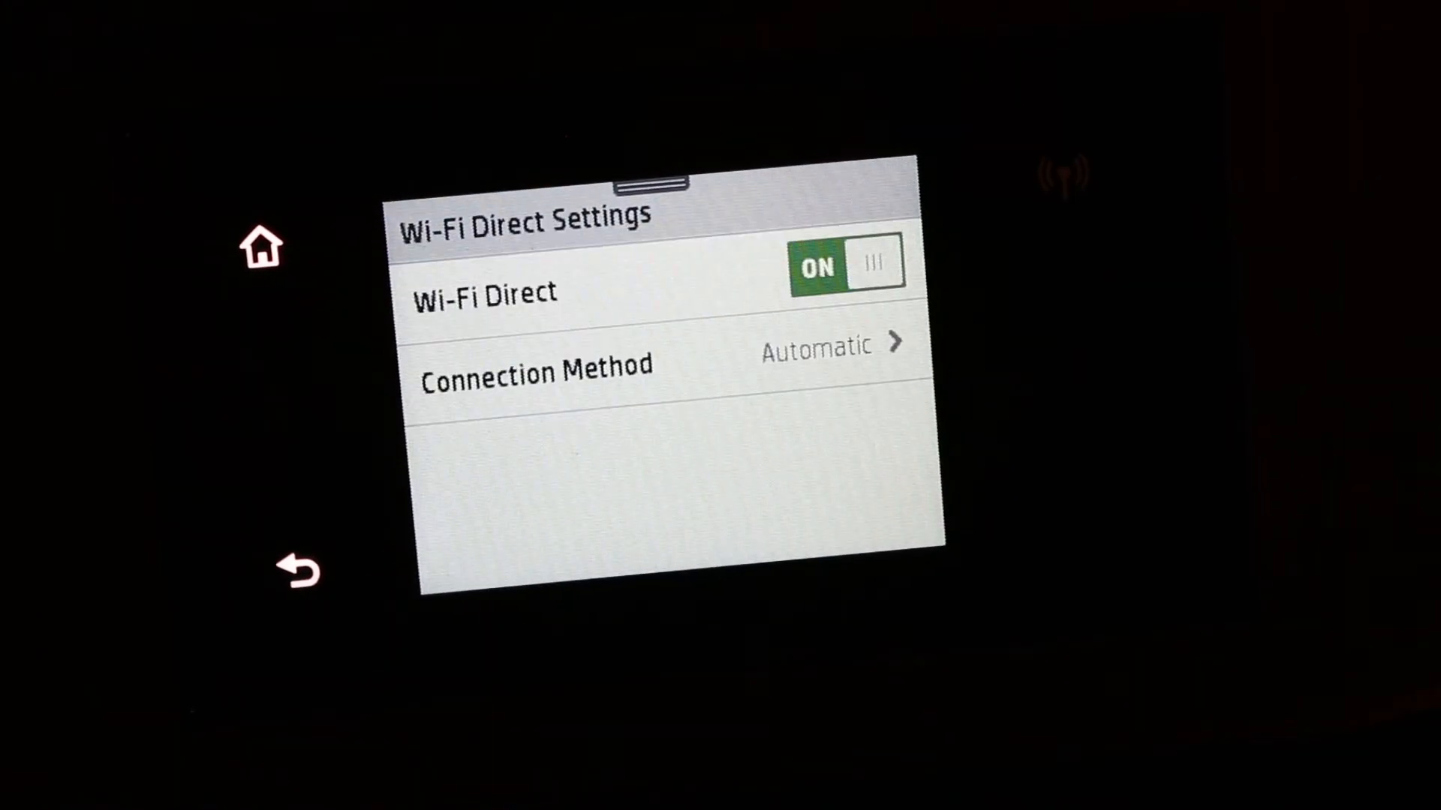
{"action": "left_click", "coordinate": [842, 267]}
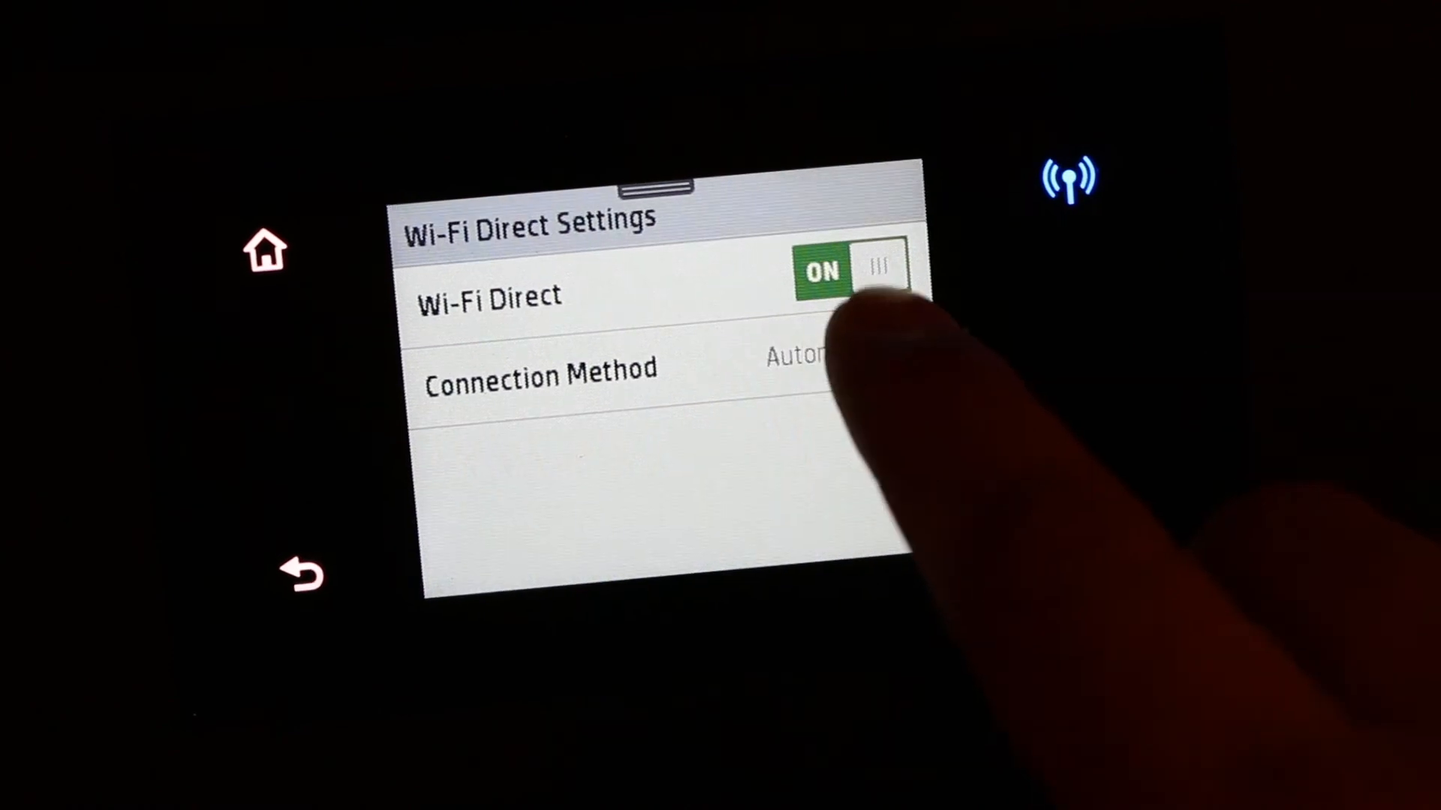